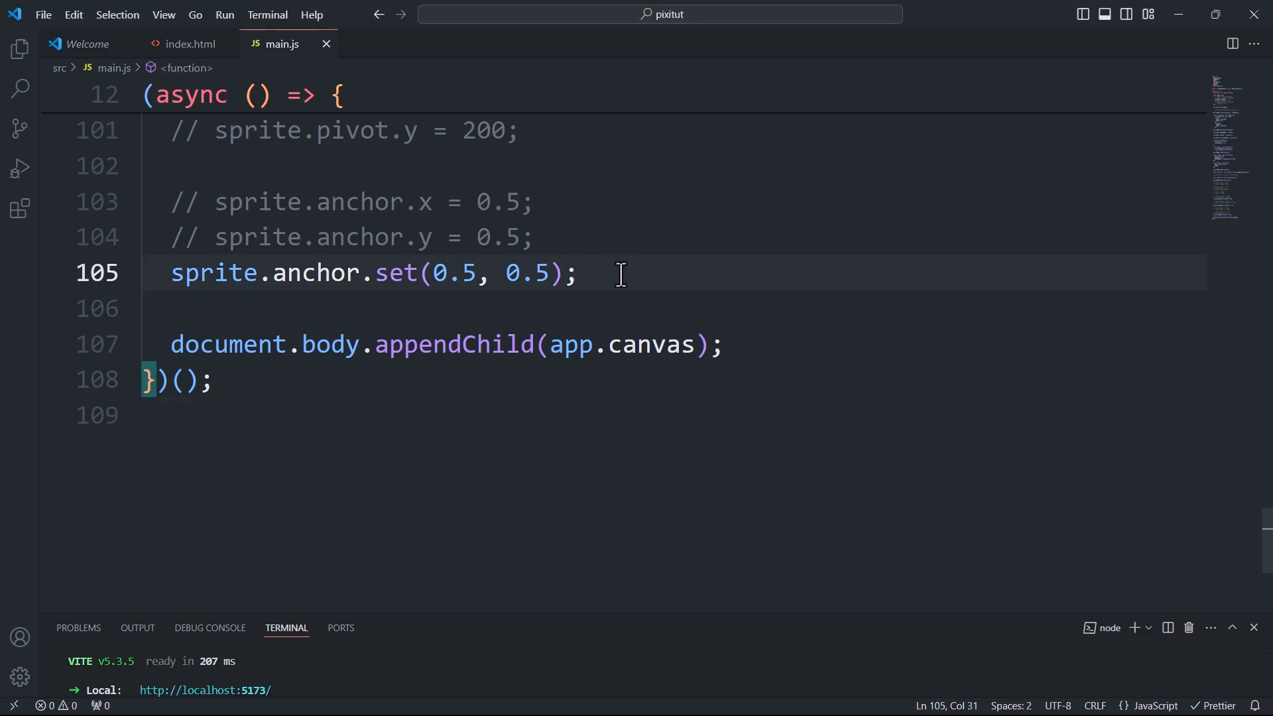
{"action": "type", "text": "const"}
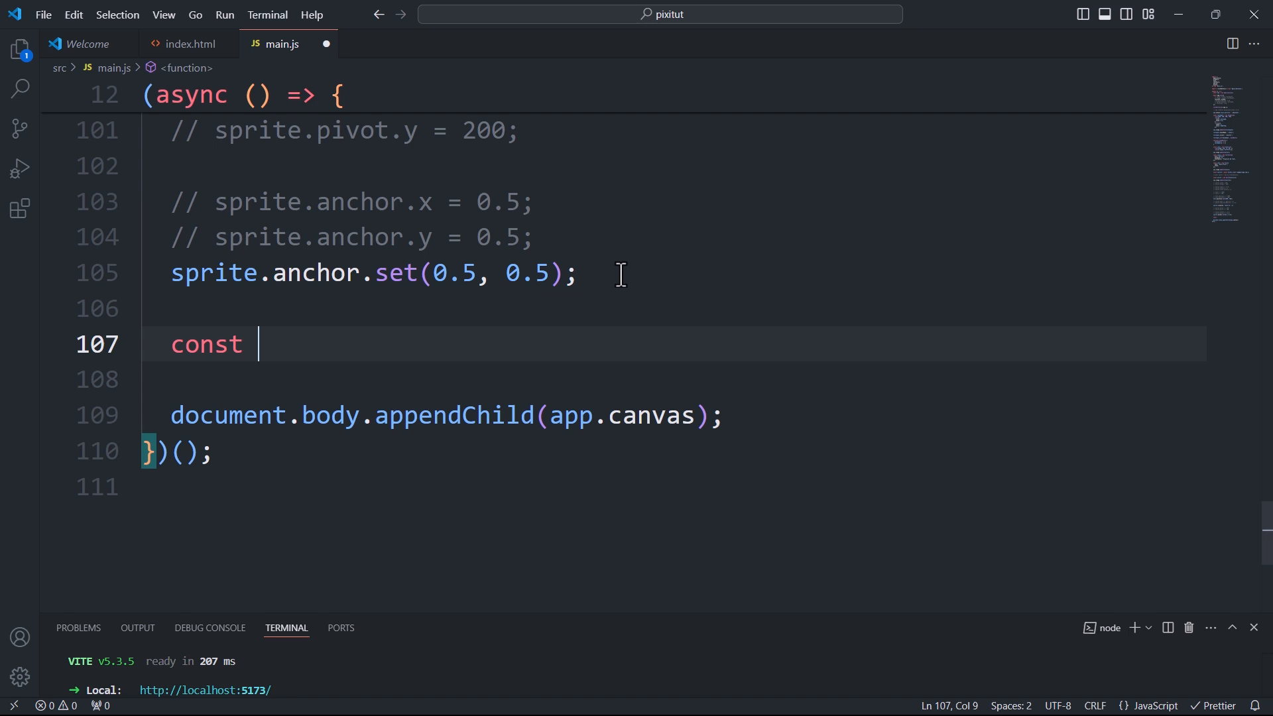
{"action": "type", "text": "circle = new"}
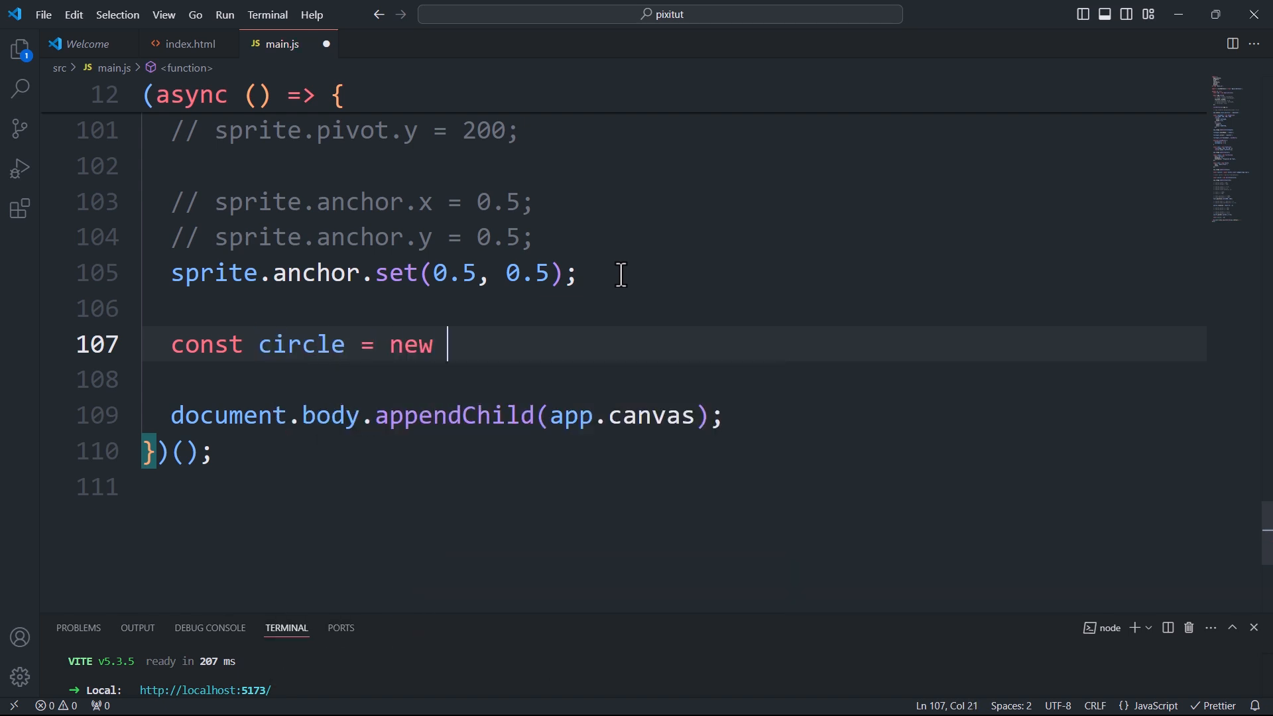
{"action": "type", "text": "Graphics();"}
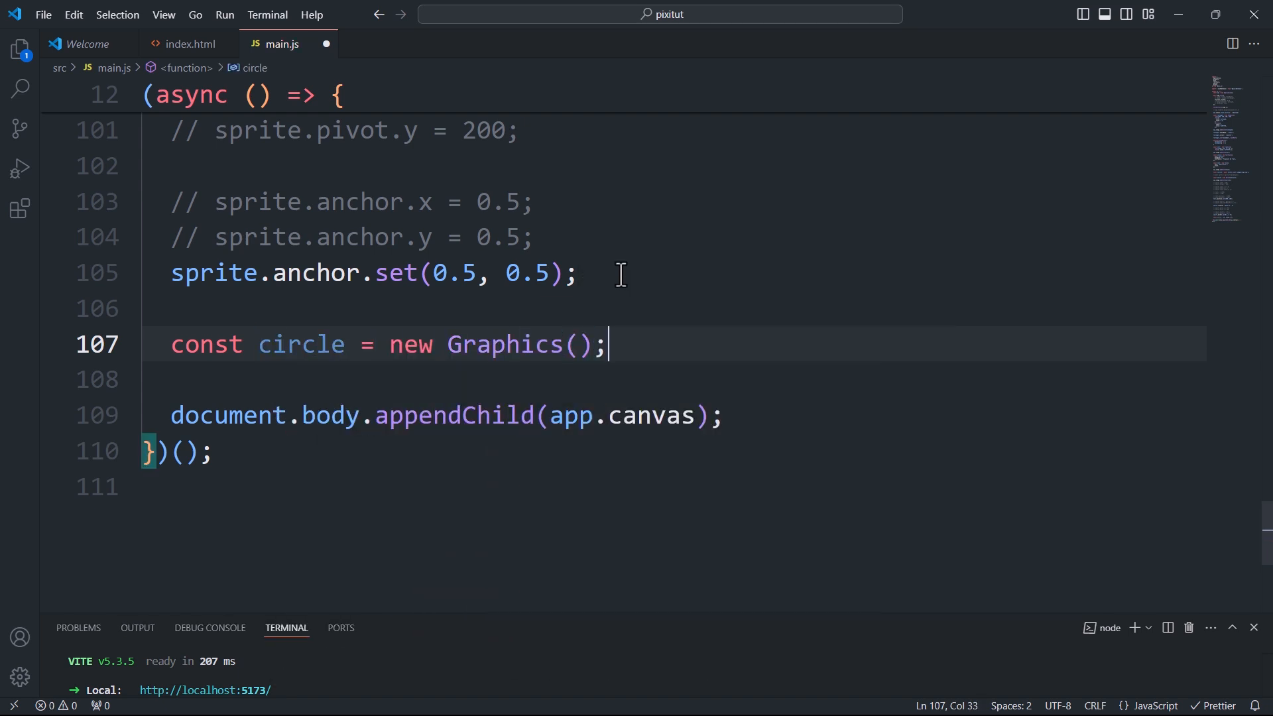
{"action": "type", "text": "app."}
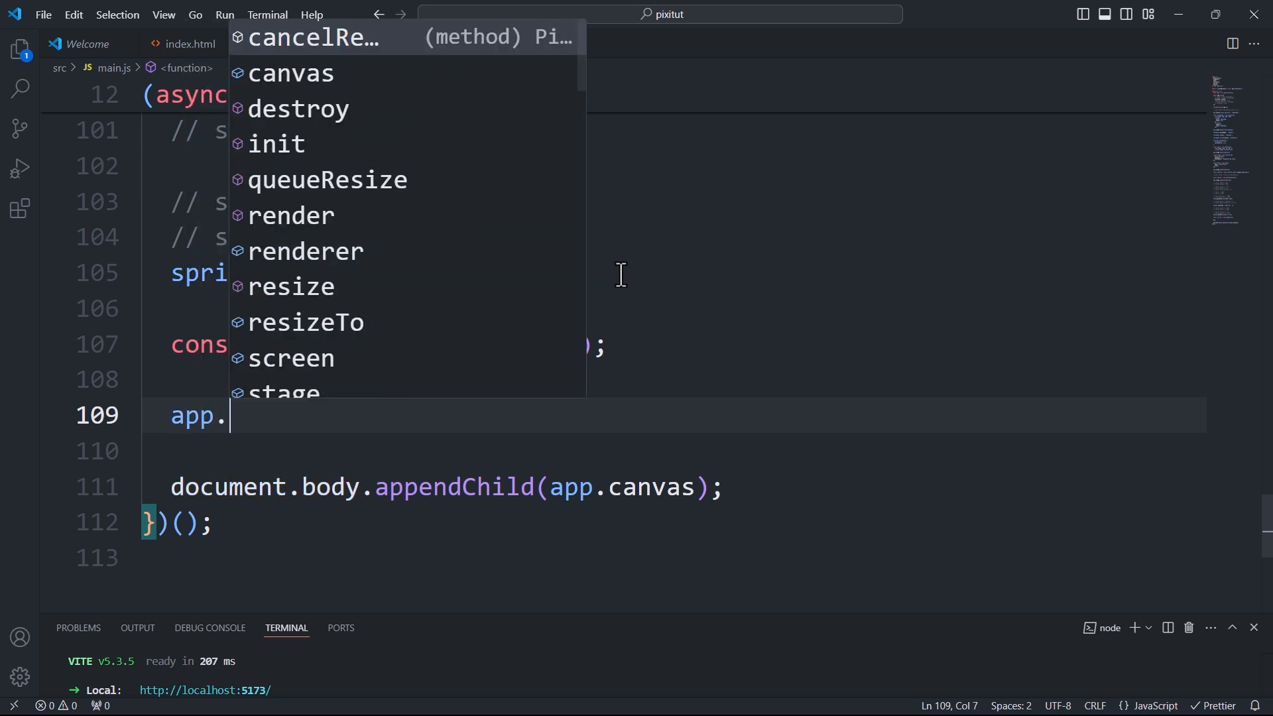
{"action": "type", "text": "ticker.add()"}
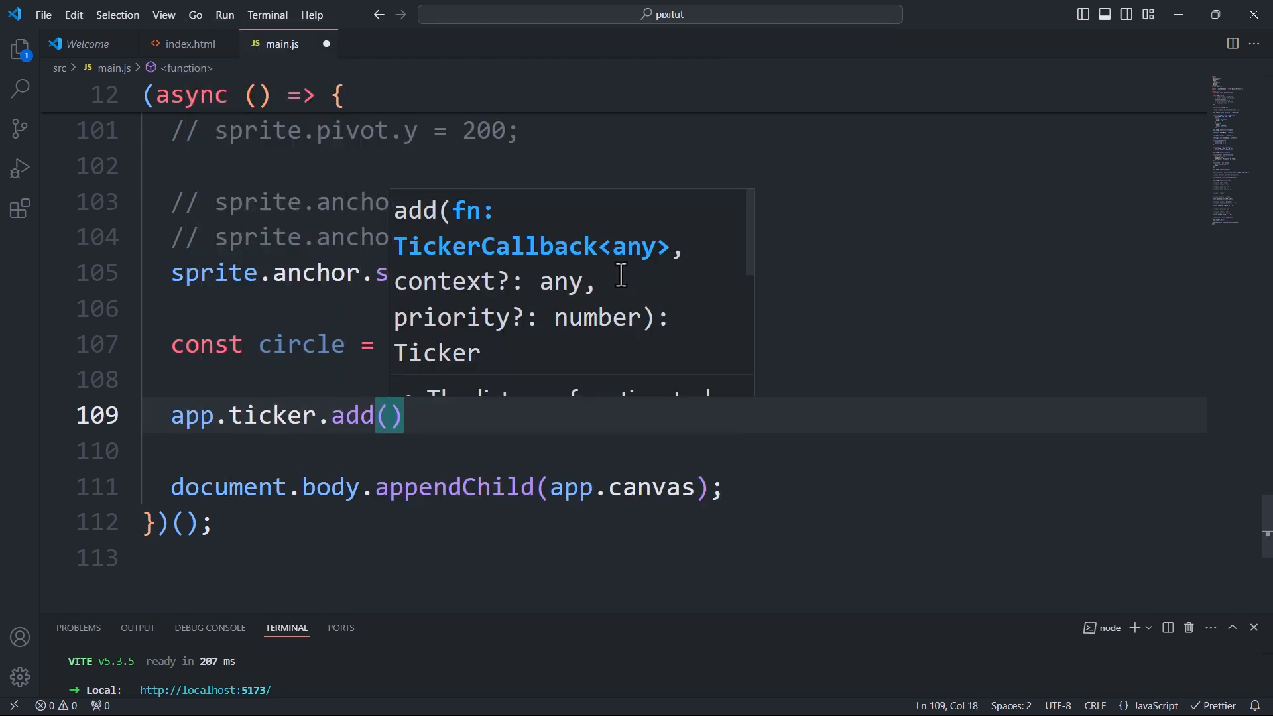
{"action": "type", "text": "()"}
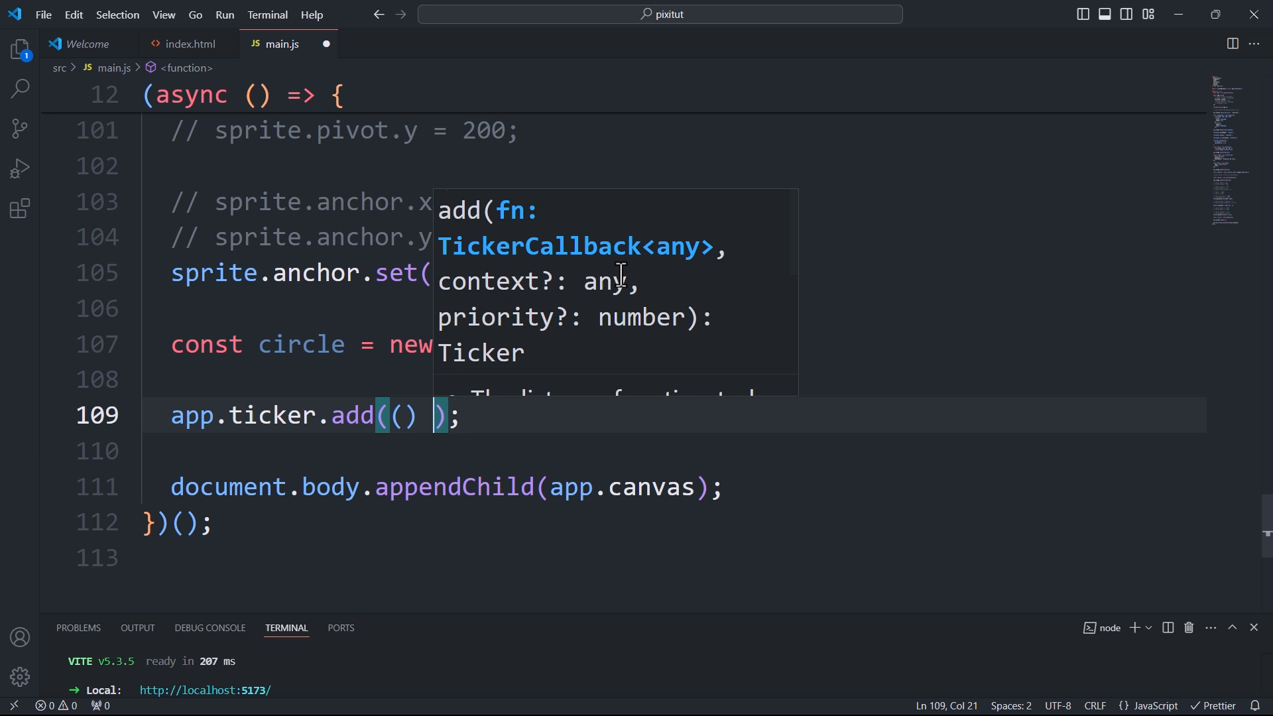
{"action": "type", "text": "=> {"}
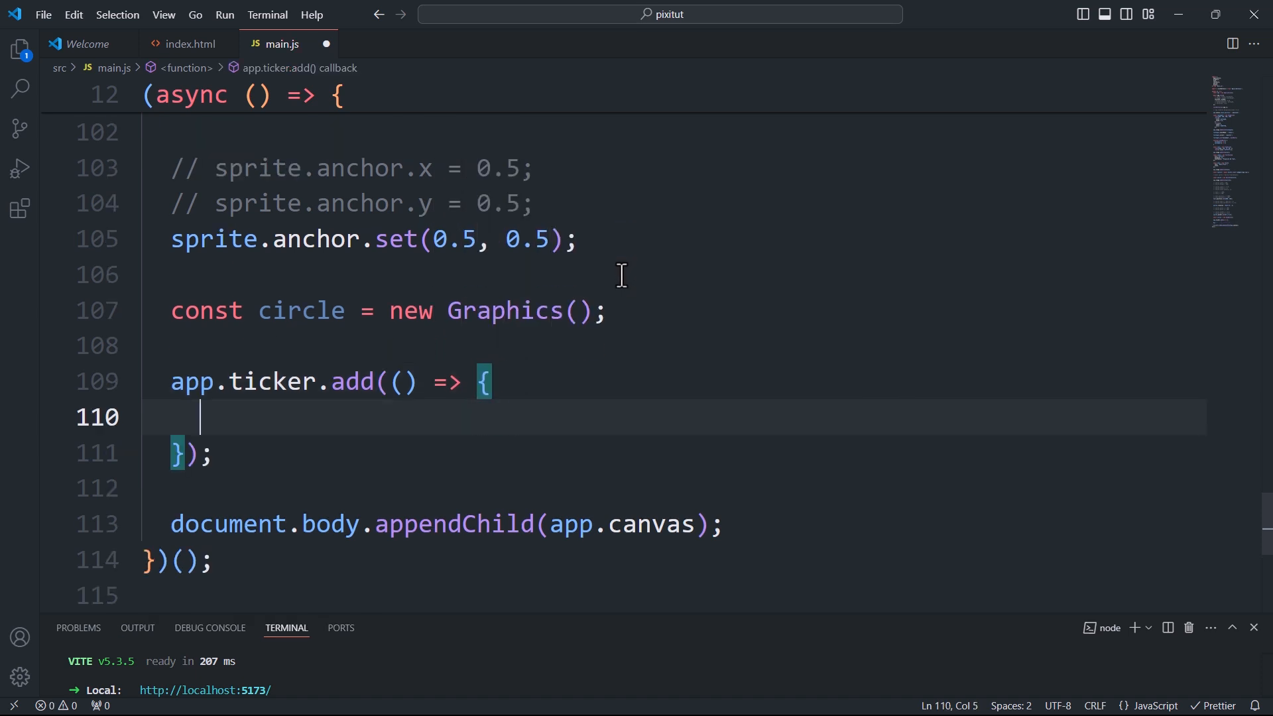
{"action": "type", "text": "cir"}
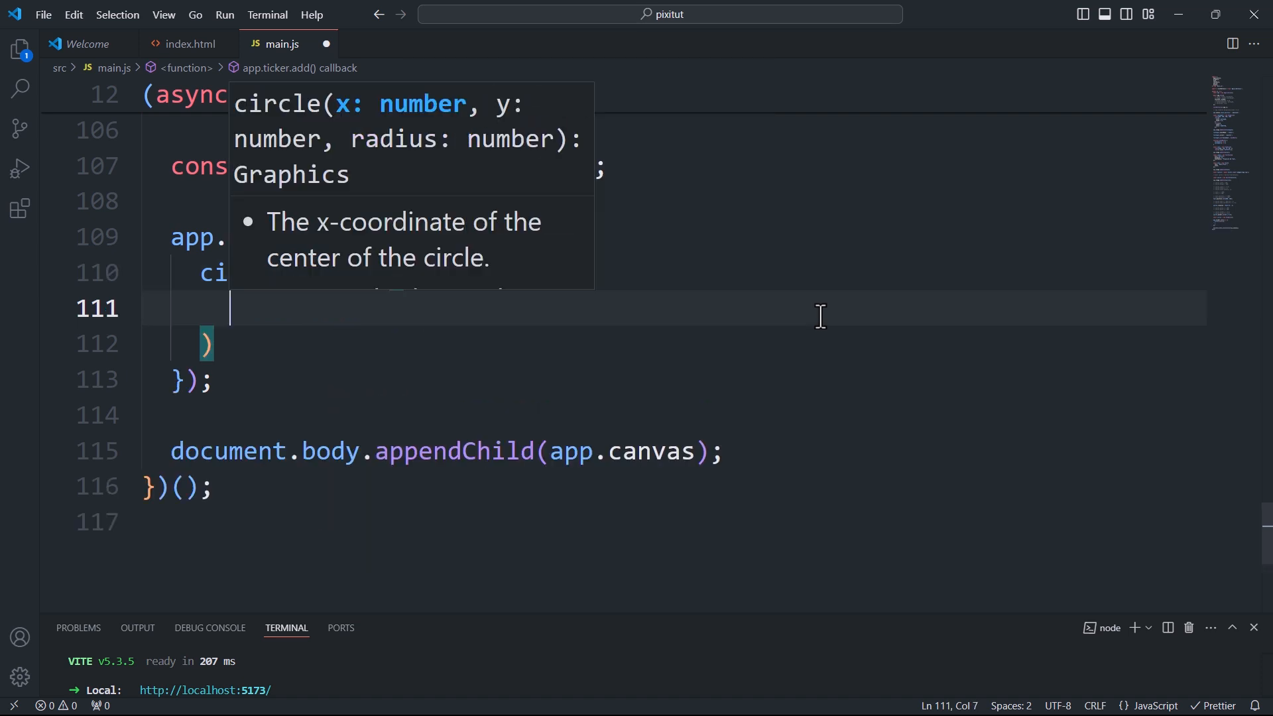
{"action": "type", "text": "Math.random() * app.screen.width,"}
{"action": "type", "text": "Math.random() * app.screen.height,"}
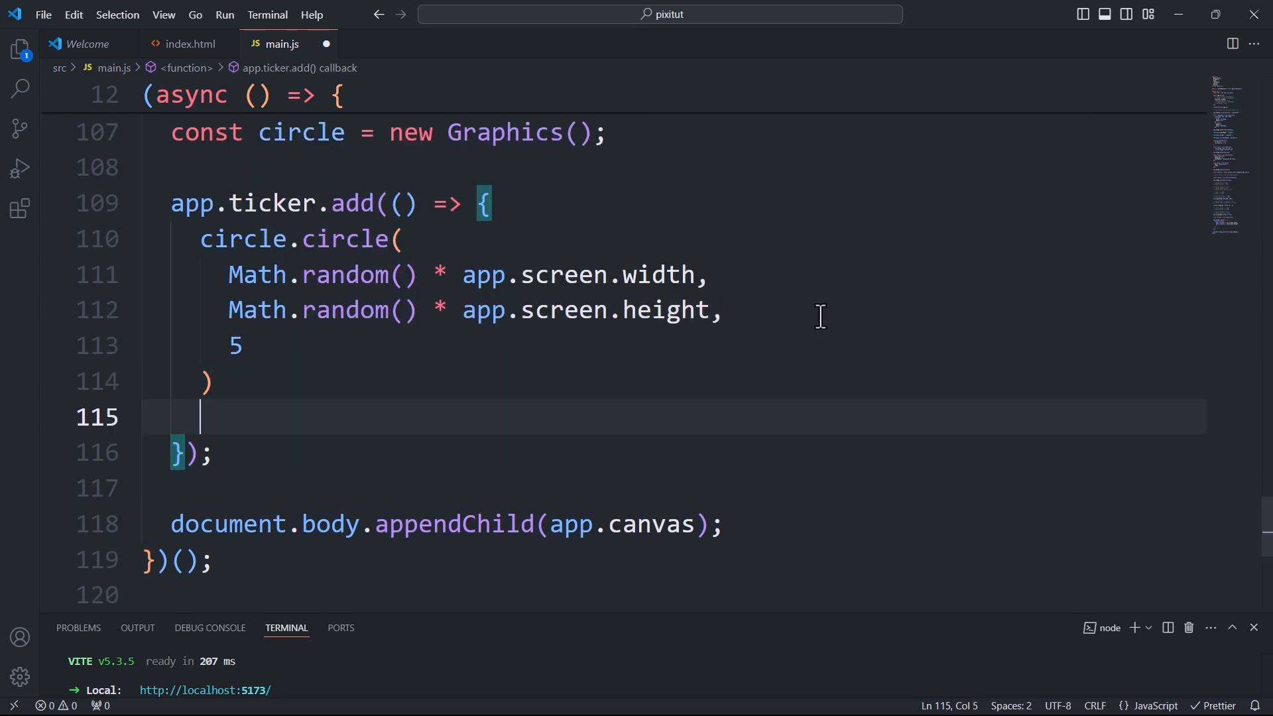
{"action": "type", "text": ".fill({})"}
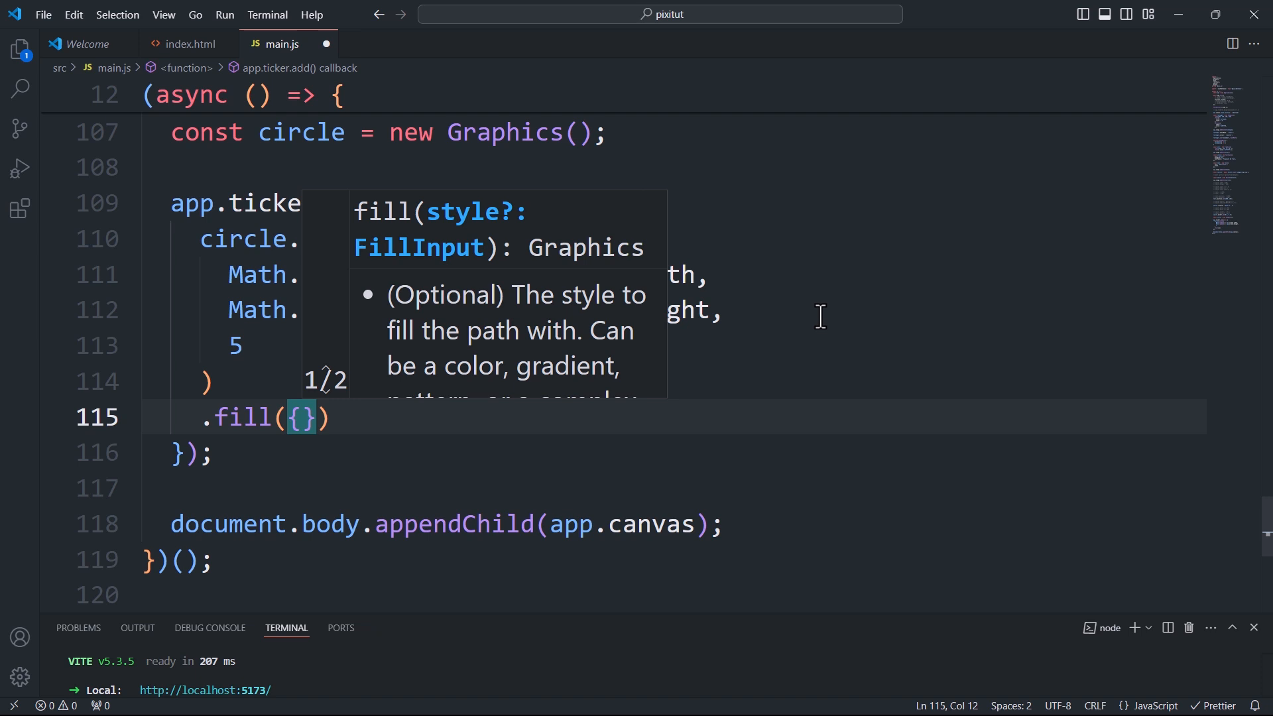